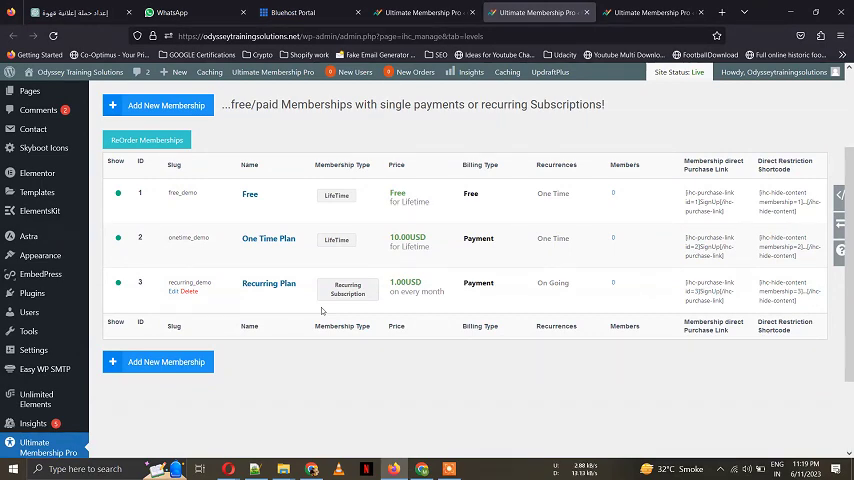
{"action": "mouse_move", "coordinate": [184, 192]}
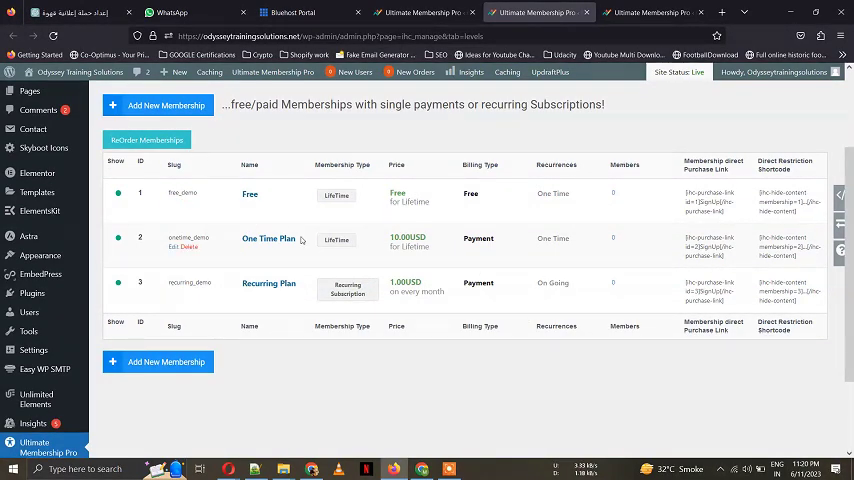
{"action": "mouse_move", "coordinate": [156, 104]}
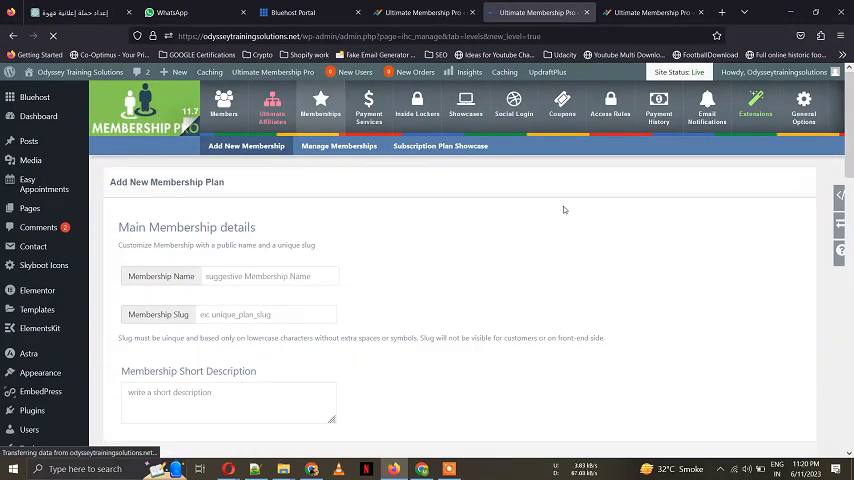
{"action": "mouse_move", "coordinate": [320, 104]}
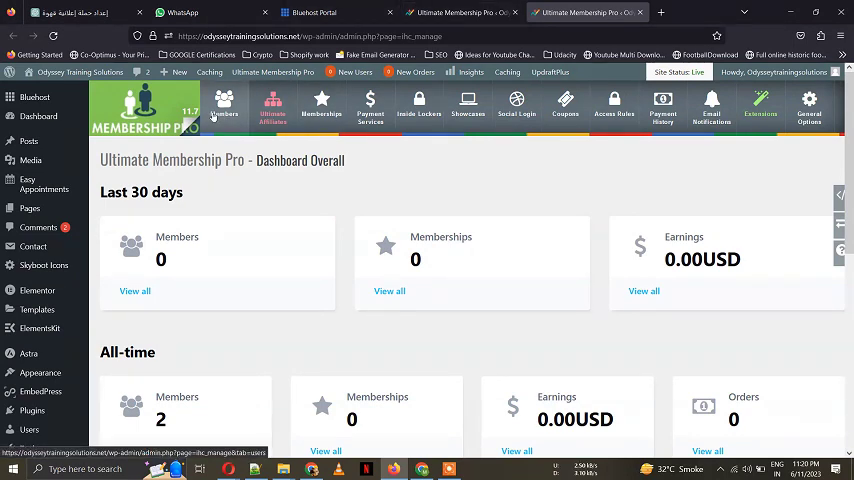
Show the Membership Members list with its single existing Contributor member.
{"action": "left_click", "coordinate": [224, 104]}
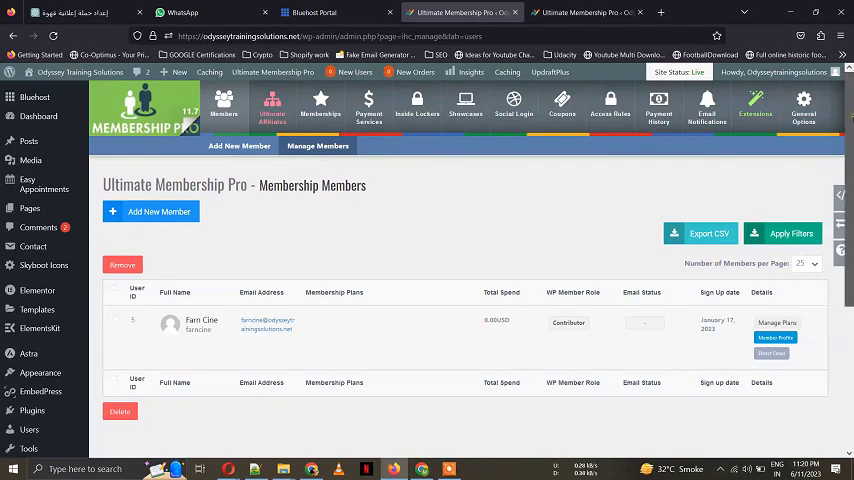
{"action": "scroll", "scroll_direction": "down", "scroll_amount": 3}
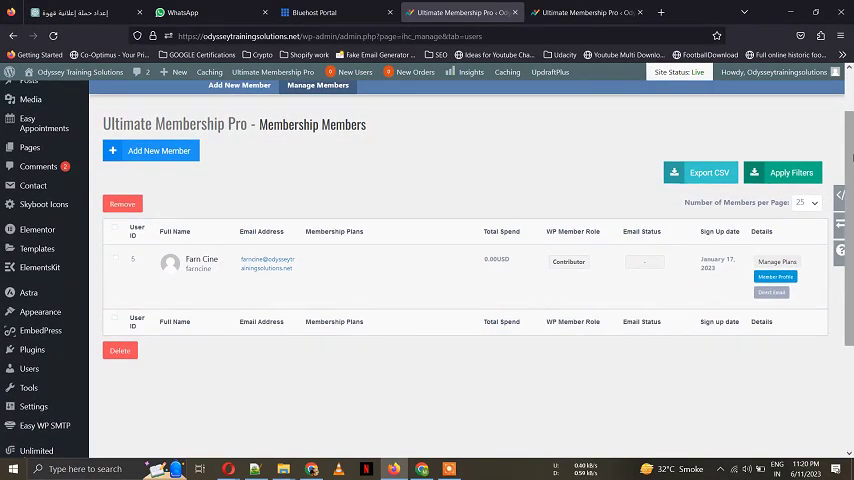
{"action": "mouse_move", "coordinate": [228, 170]}
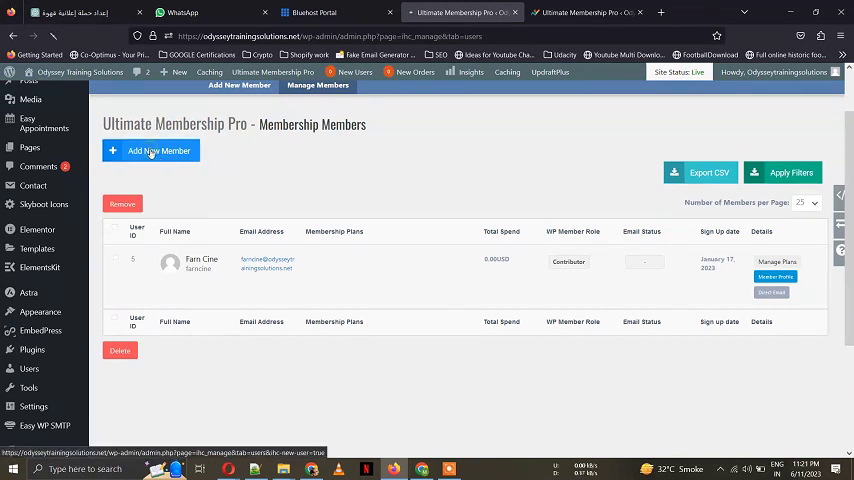
{"action": "left_click", "coordinate": [160, 152]}
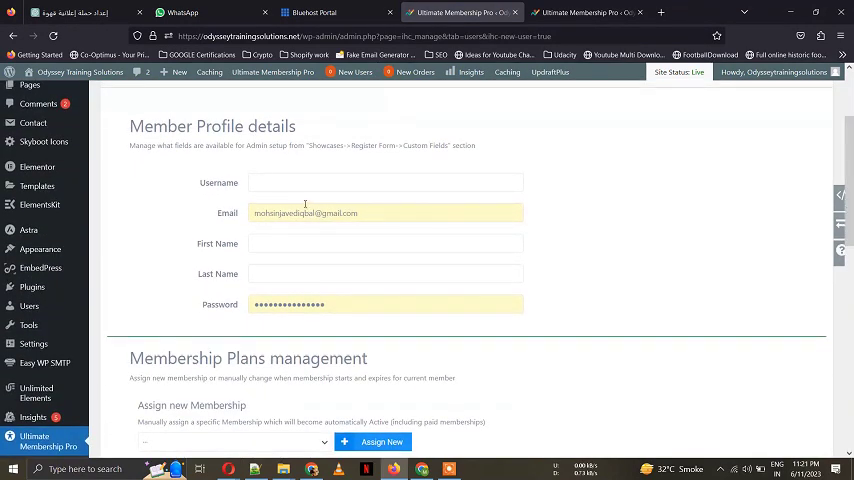
{"action": "left_click", "coordinate": [384, 182]}
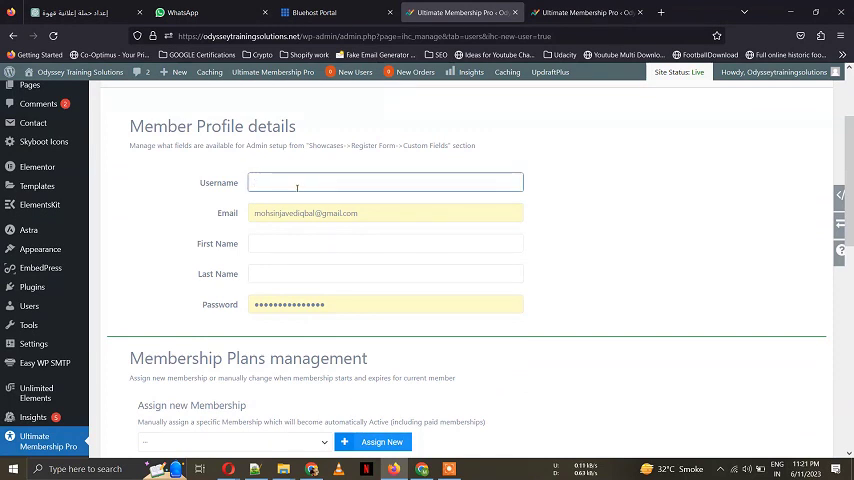
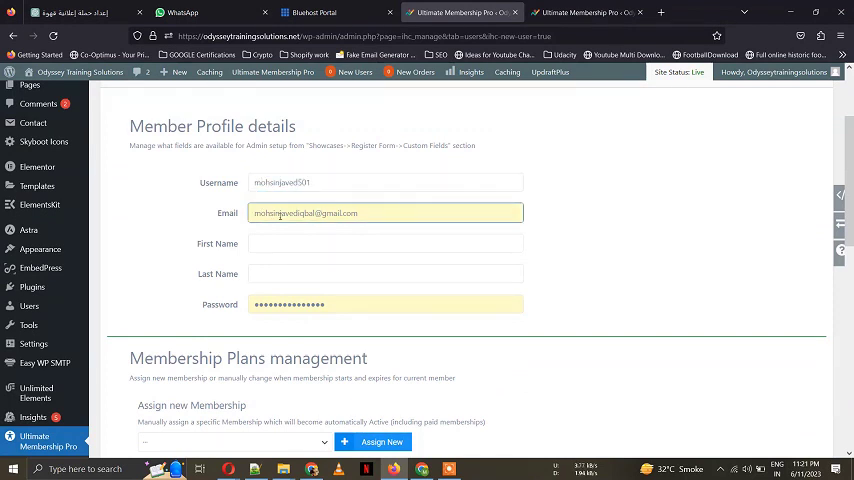
{"action": "left_click", "coordinate": [384, 244]}
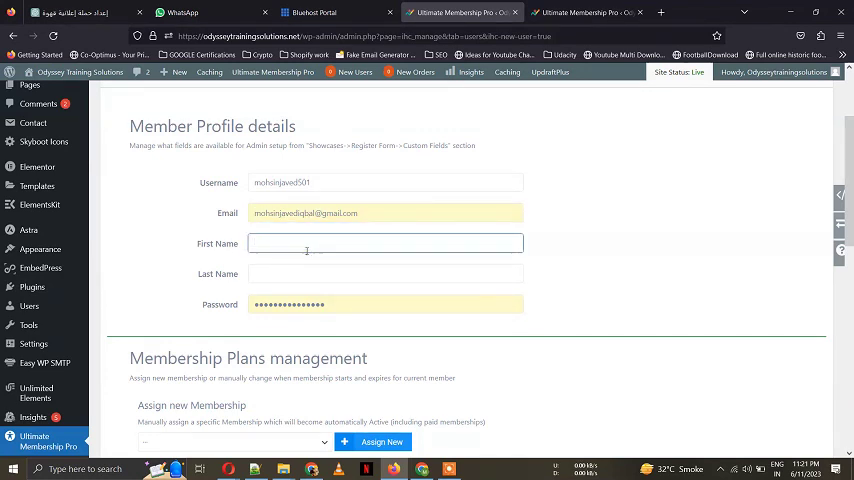
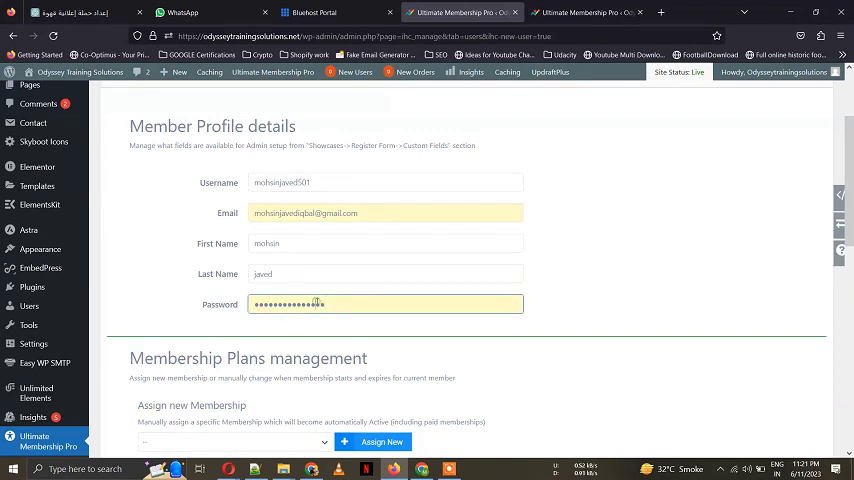
{"action": "right_click", "coordinate": [316, 304]}
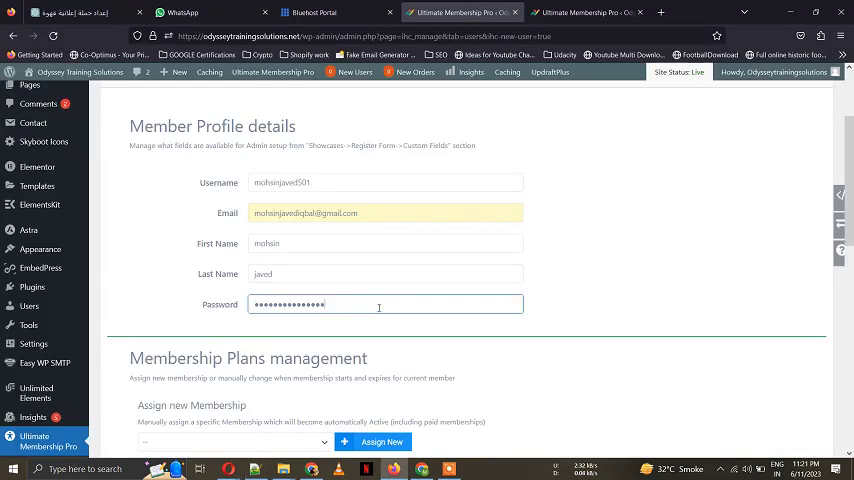
Choose the One Time Plan for the new member, who gets the Subscriber role.
{"action": "scroll", "scroll_direction": "down", "scroll_amount": 3}
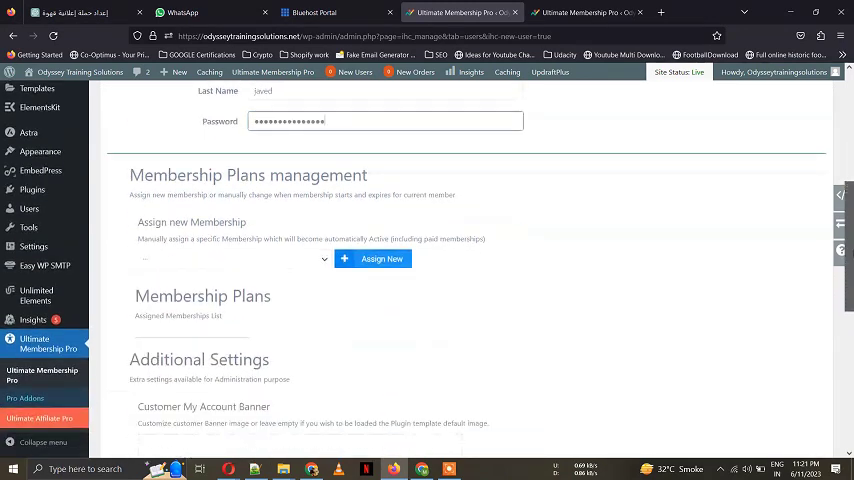
{"action": "scroll", "scroll_direction": "down", "scroll_amount": 3}
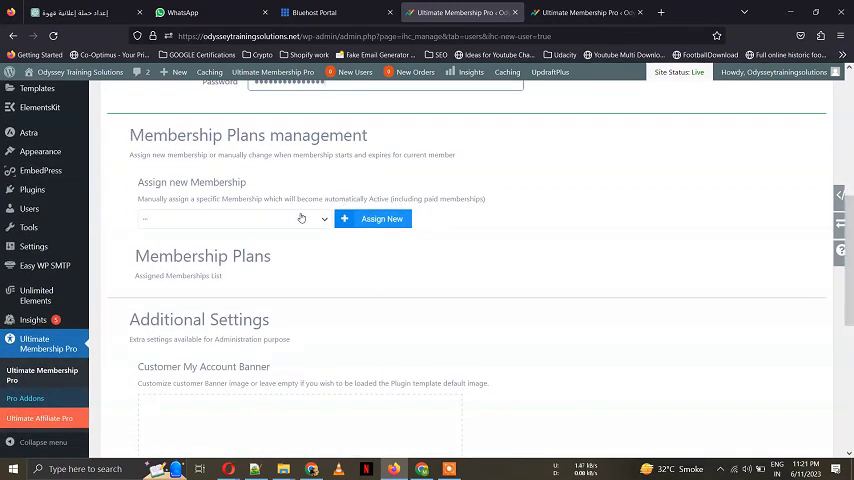
{"action": "left_click", "coordinate": [234, 218]}
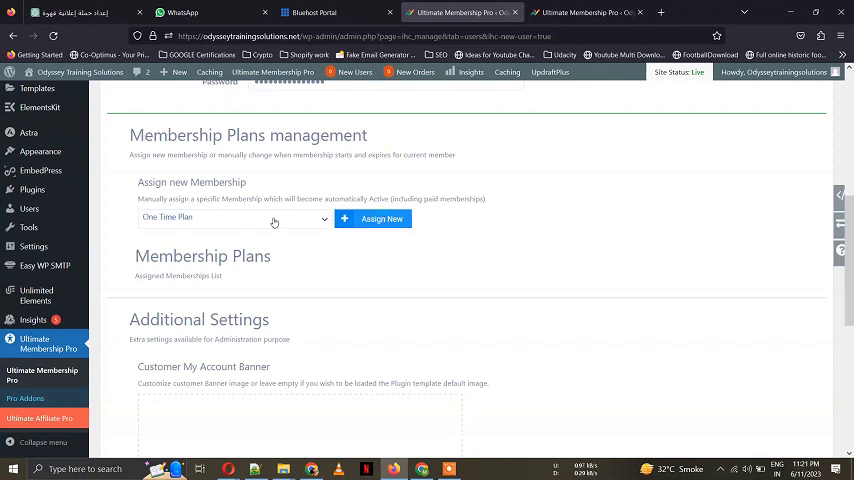
{"action": "mouse_move", "coordinate": [198, 296]}
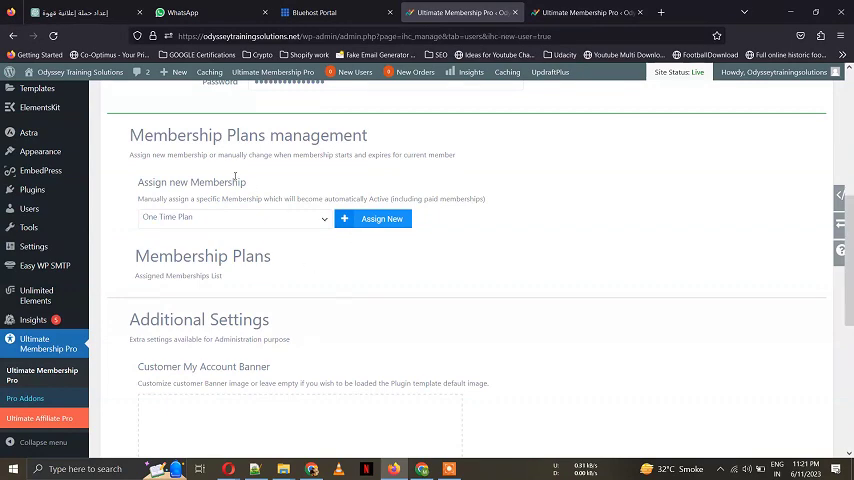
{"action": "scroll", "scroll_direction": "down", "scroll_amount": 3}
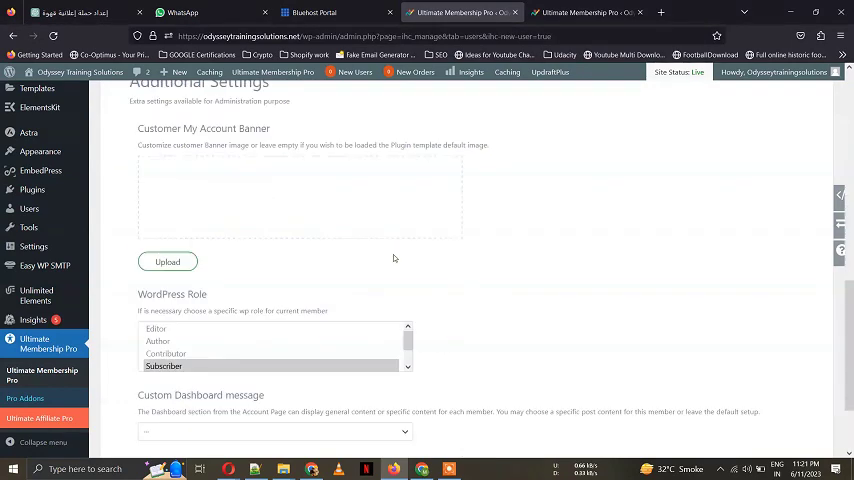
{"action": "scroll", "scroll_direction": "down", "scroll_amount": 3}
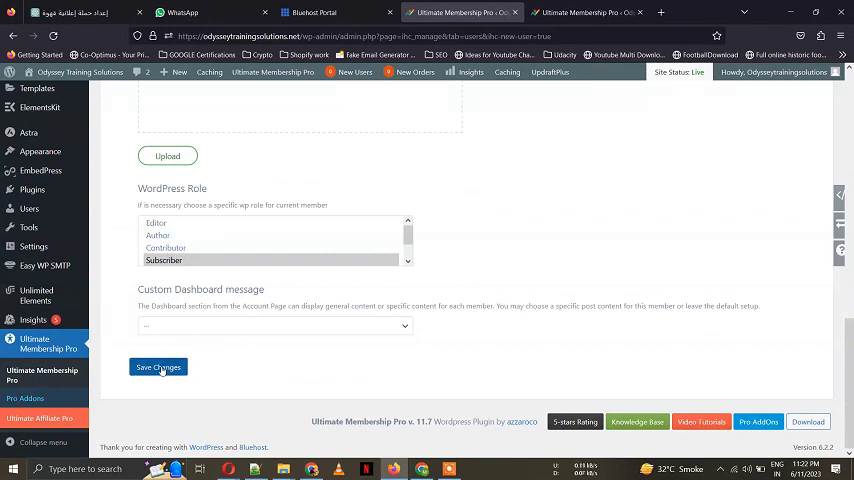
Save the new member so the list shows them with One Time Plan and Subscriber role.
{"action": "left_click", "coordinate": [276, 324]}
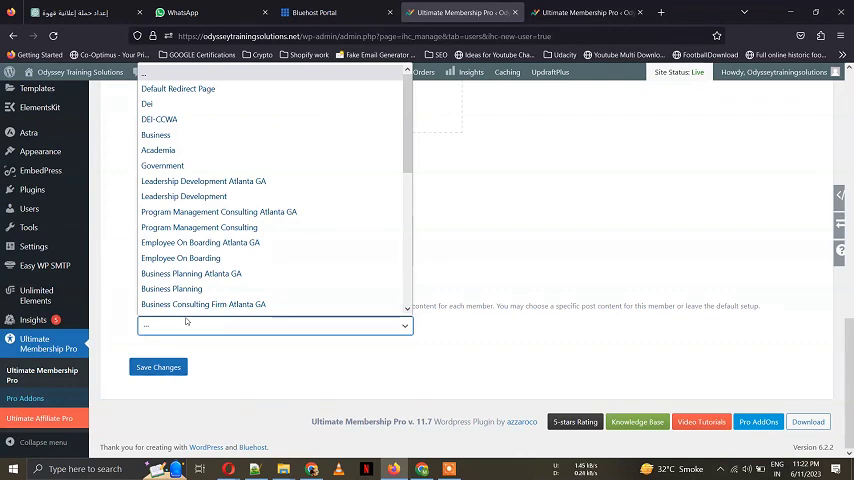
{"action": "mouse_move", "coordinate": [148, 104]}
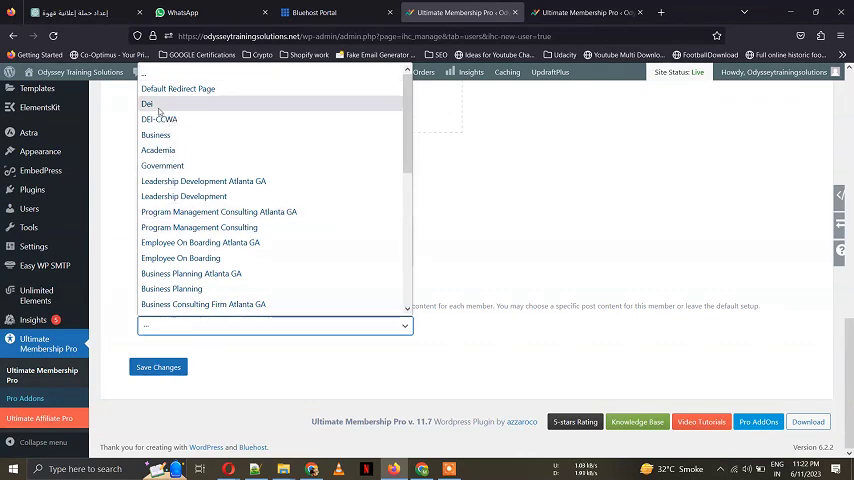
{"action": "scroll", "scroll_direction": "down", "scroll_amount": 3}
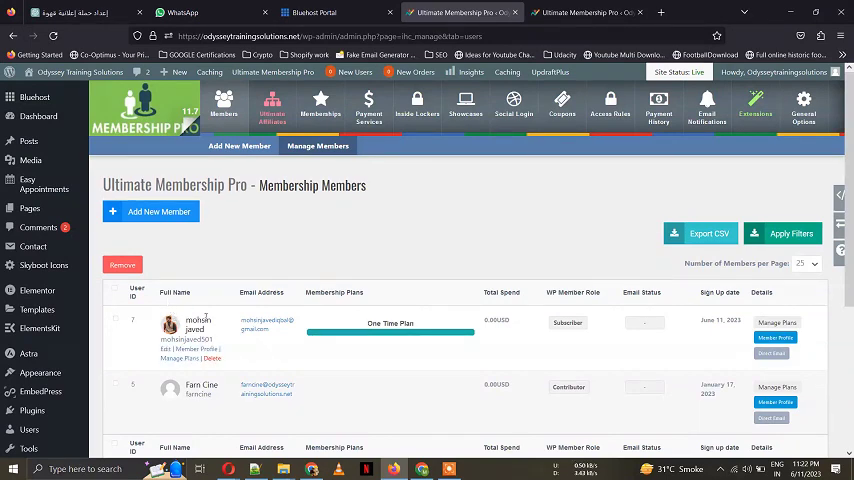
{"action": "mouse_move", "coordinate": [364, 320]}
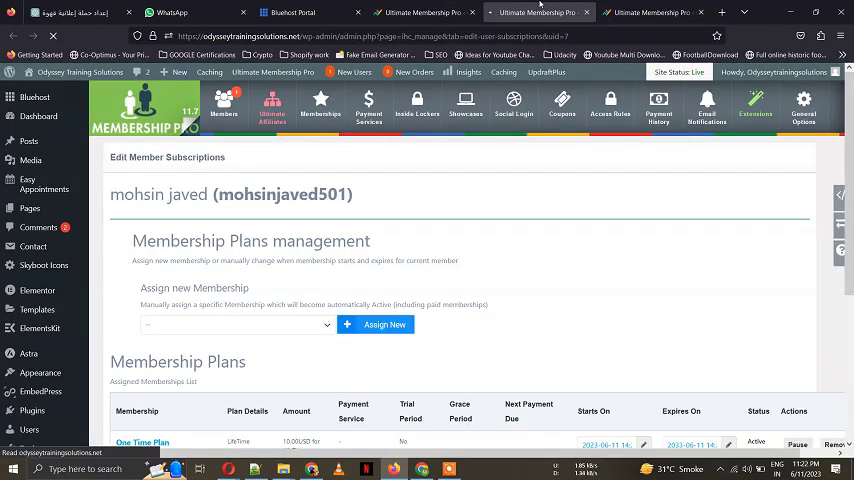
Assign the Recurring Plan alongside the One Time Plan and save the subscriptions.
{"action": "scroll", "scroll_direction": "down", "scroll_amount": 3}
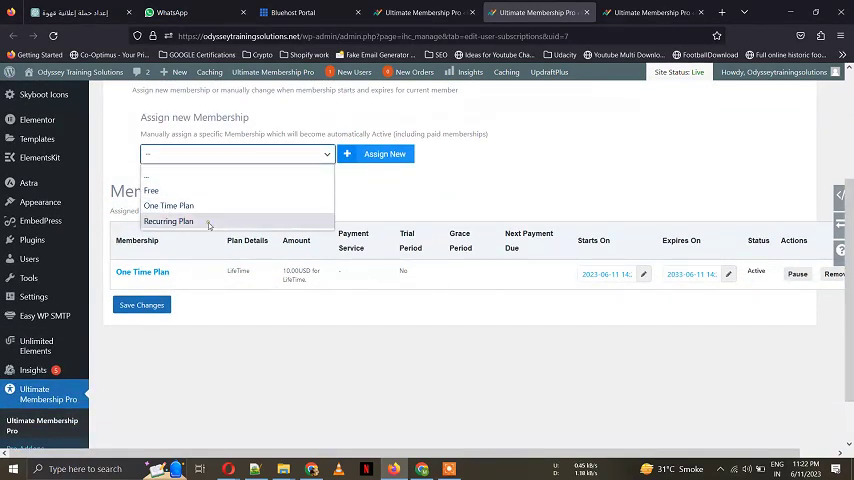
{"action": "left_click", "coordinate": [168, 220]}
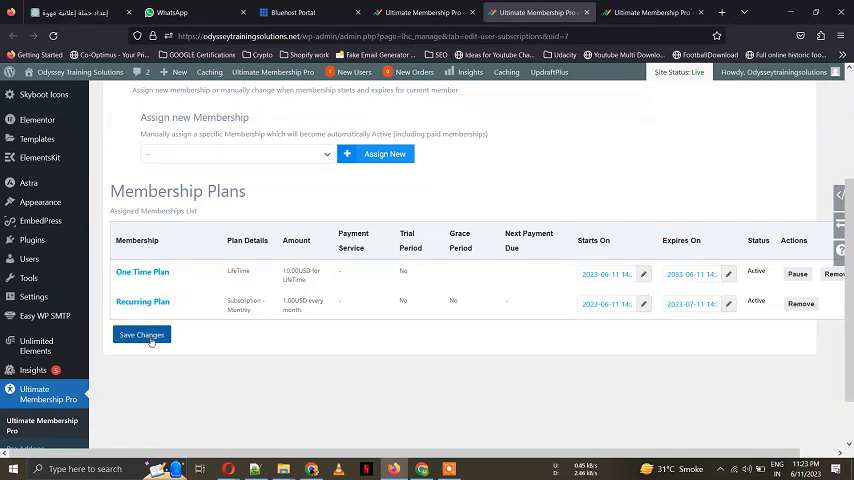
{"action": "left_click", "coordinate": [140, 334]}
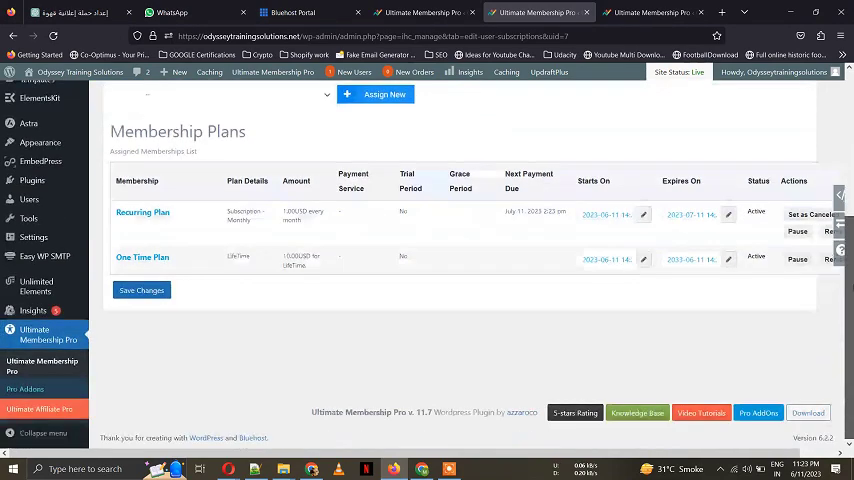
{"action": "scroll", "scroll_direction": "up", "scroll_amount": 3}
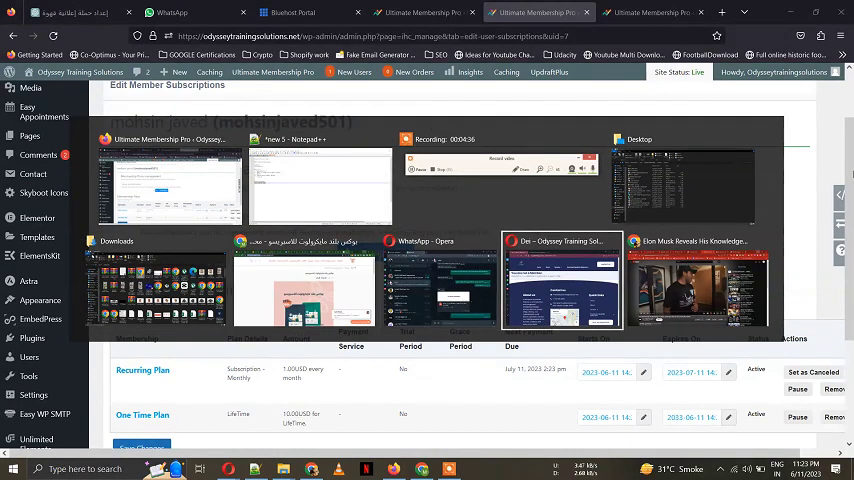
Bring up the browser window showing the Odyssey Training Solutions homepage.
{"action": "left_click", "coordinate": [562, 280]}
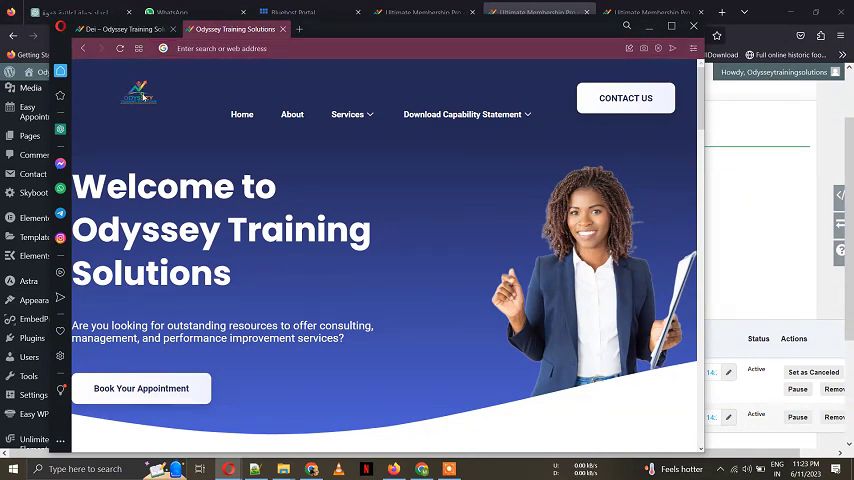
Append wp-admin to the site URL to reach the Ultimate Membership Pro login page.
{"action": "left_click", "coordinate": [240, 114]}
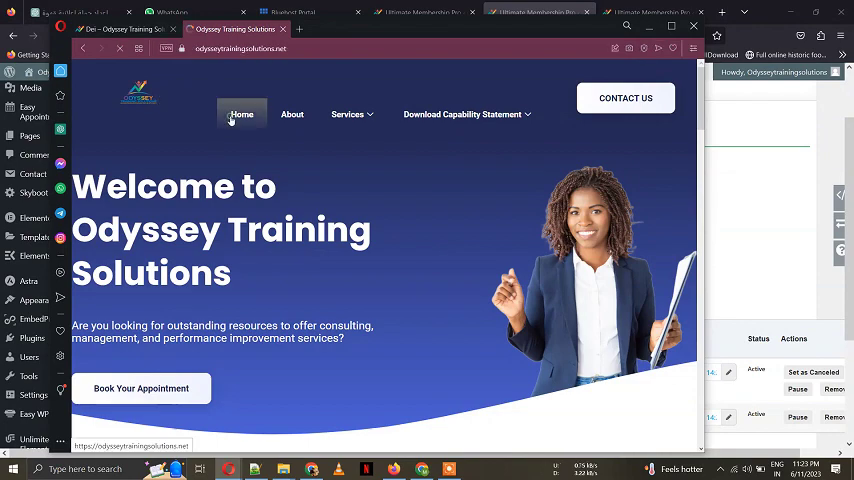
{"action": "left_click", "coordinate": [240, 114]}
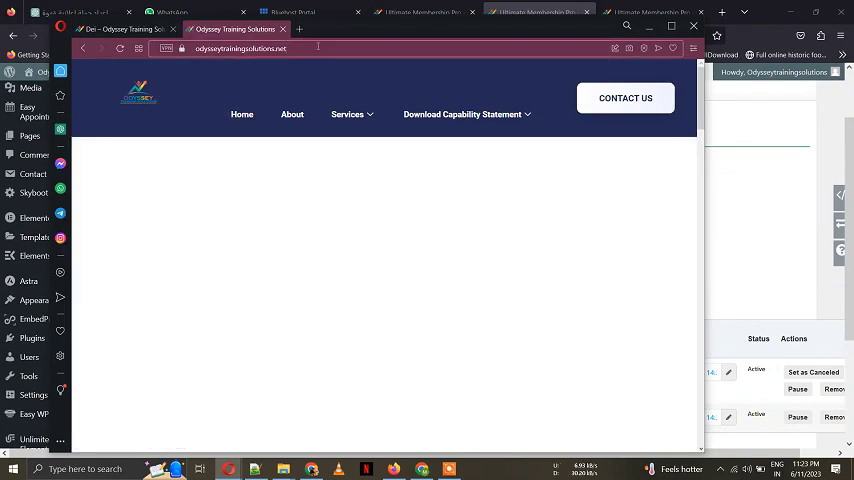
{"action": "left_click", "coordinate": [240, 48]}
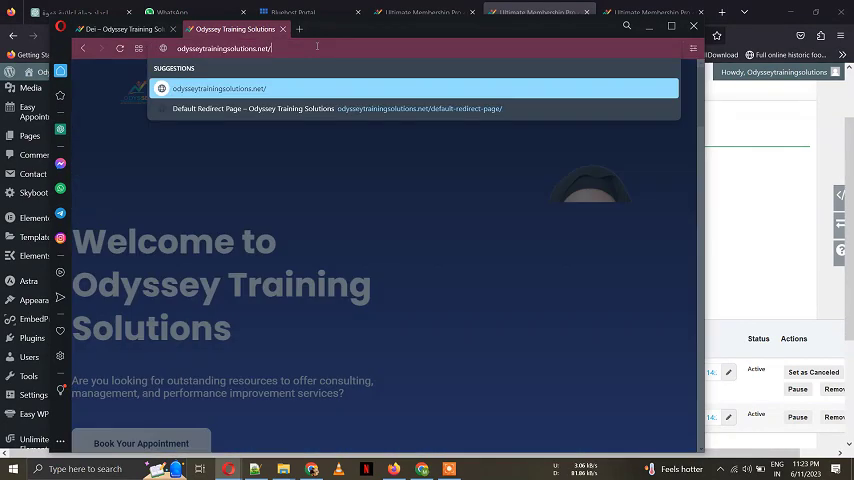
{"action": "type", "text": "wp-admin"}
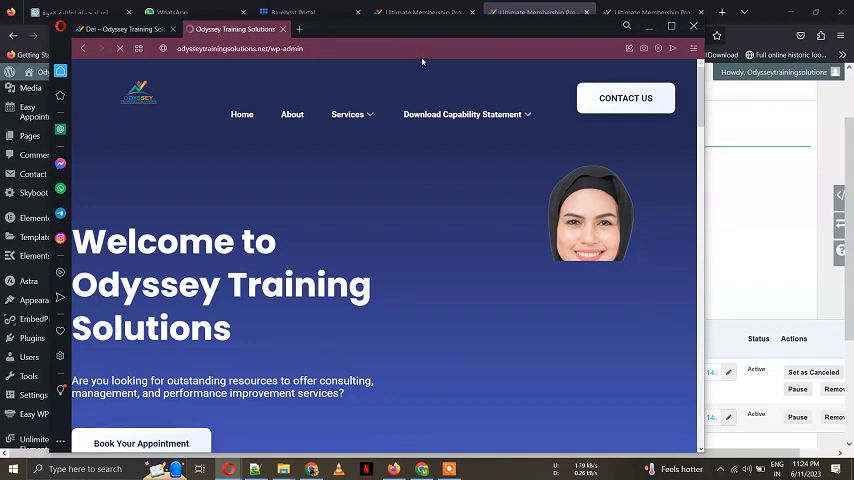
{"action": "key", "text": "Win+p"}
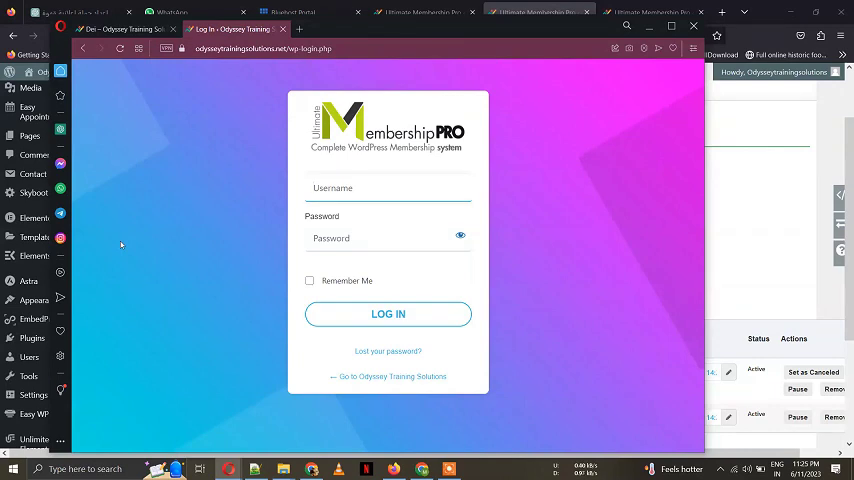
Enter the new member's username and password, reveal the password, and sign in.
{"action": "left_click", "coordinate": [388, 188]}
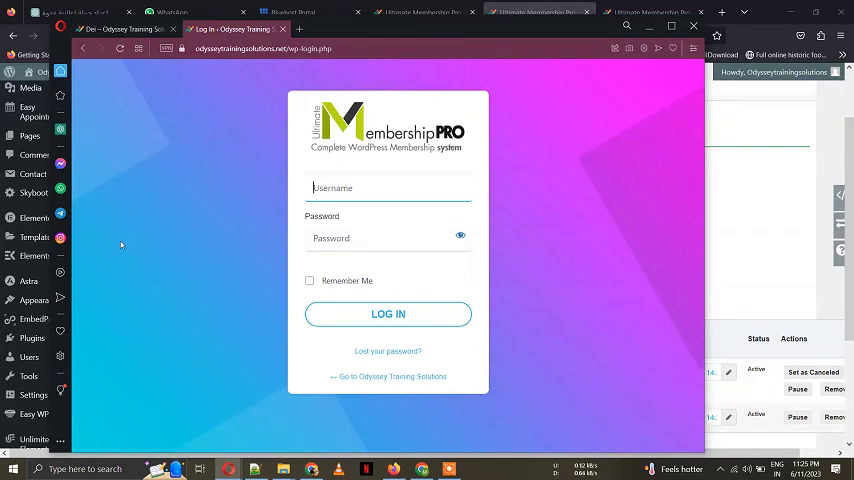
{"action": "left_click", "coordinate": [388, 188]}
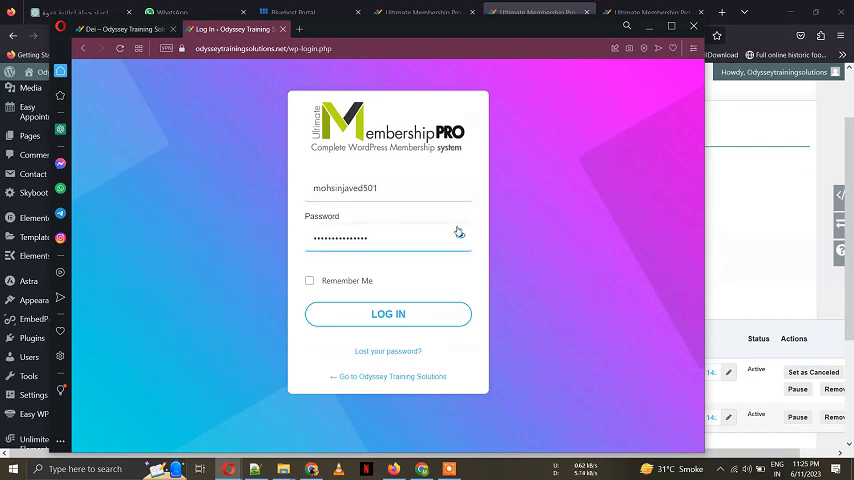
{"action": "left_click", "coordinate": [460, 236]}
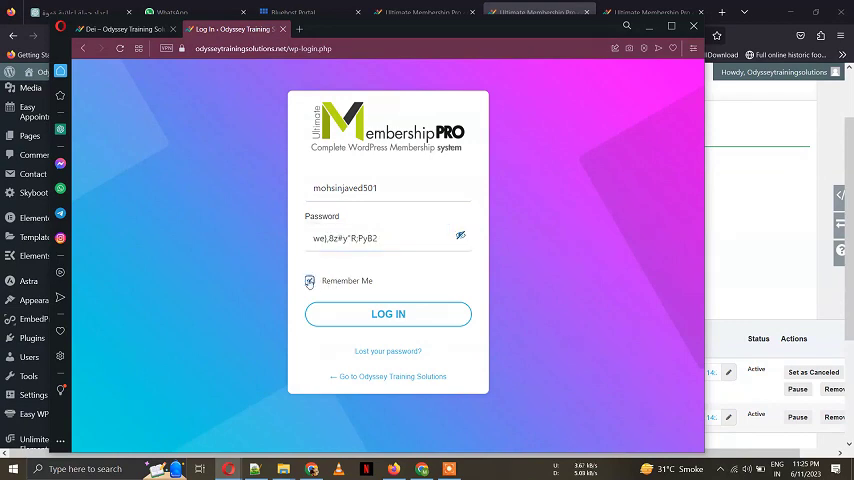
{"action": "left_click", "coordinate": [308, 280]}
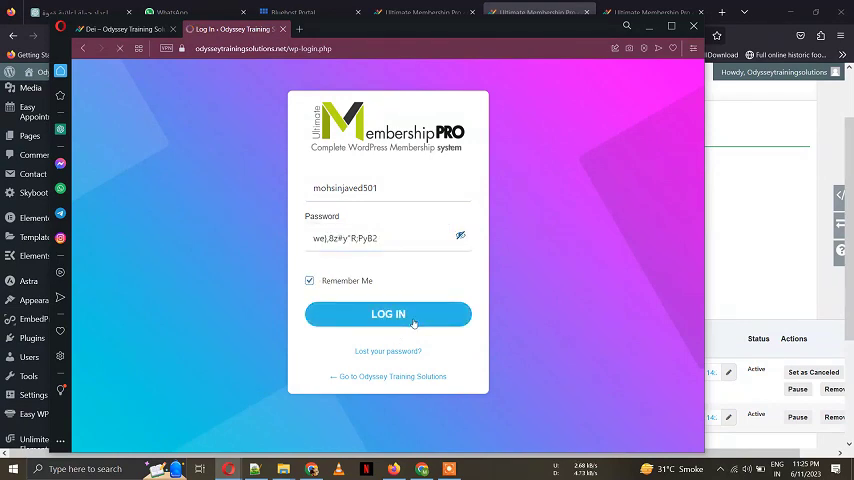